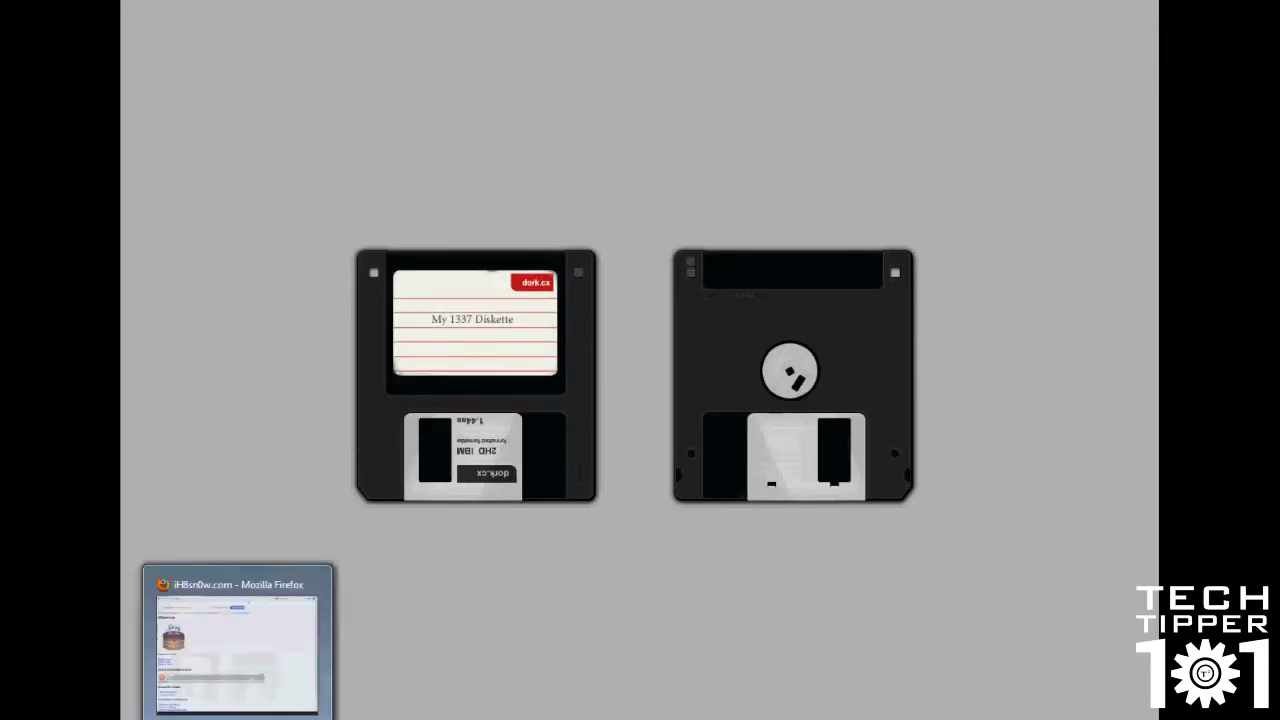
# Step: Restore the minimized Firefox window showing the iH8sn0w.com page
pyautogui.click(236, 640)
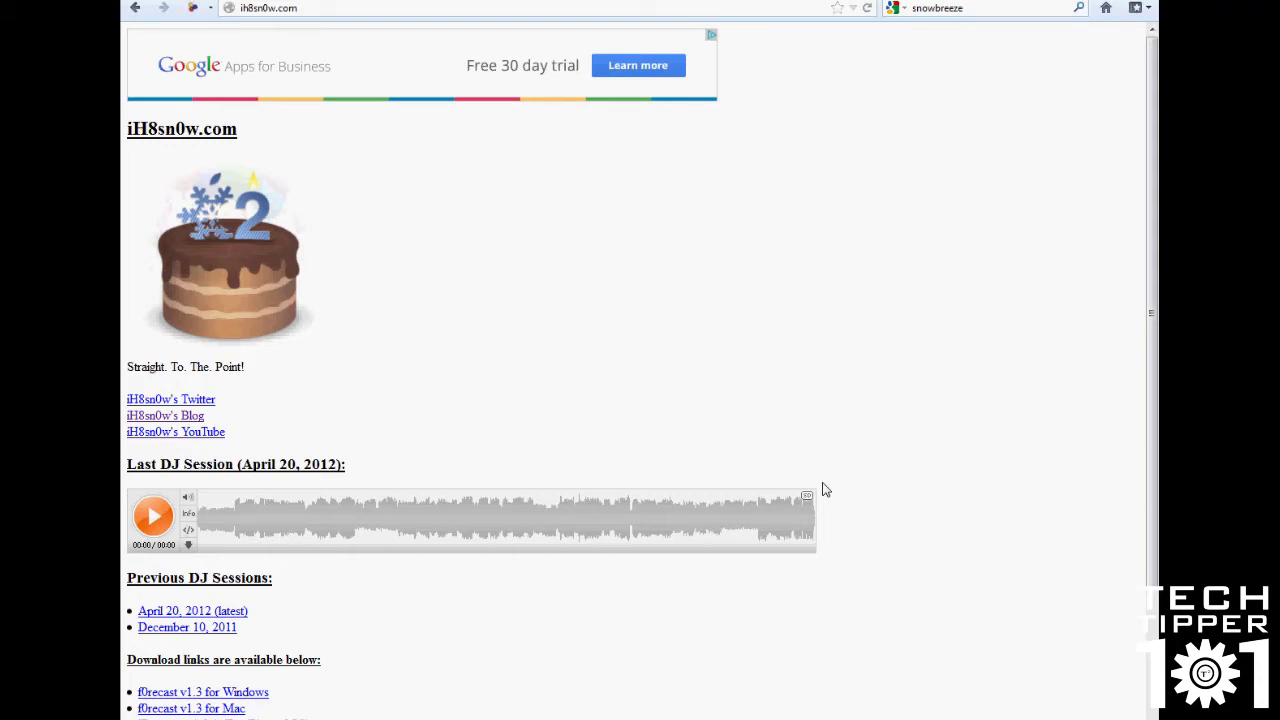
pyautogui.moveTo(704, 392)
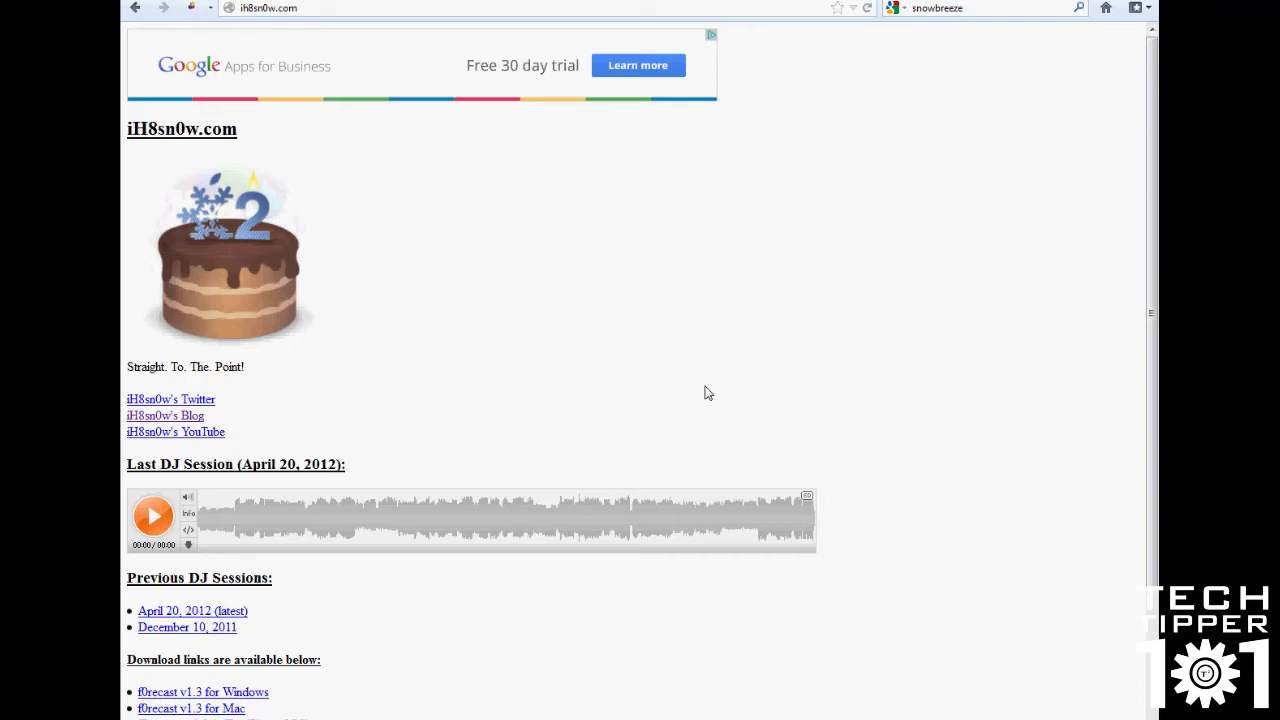
pyautogui.moveTo(664, 358)
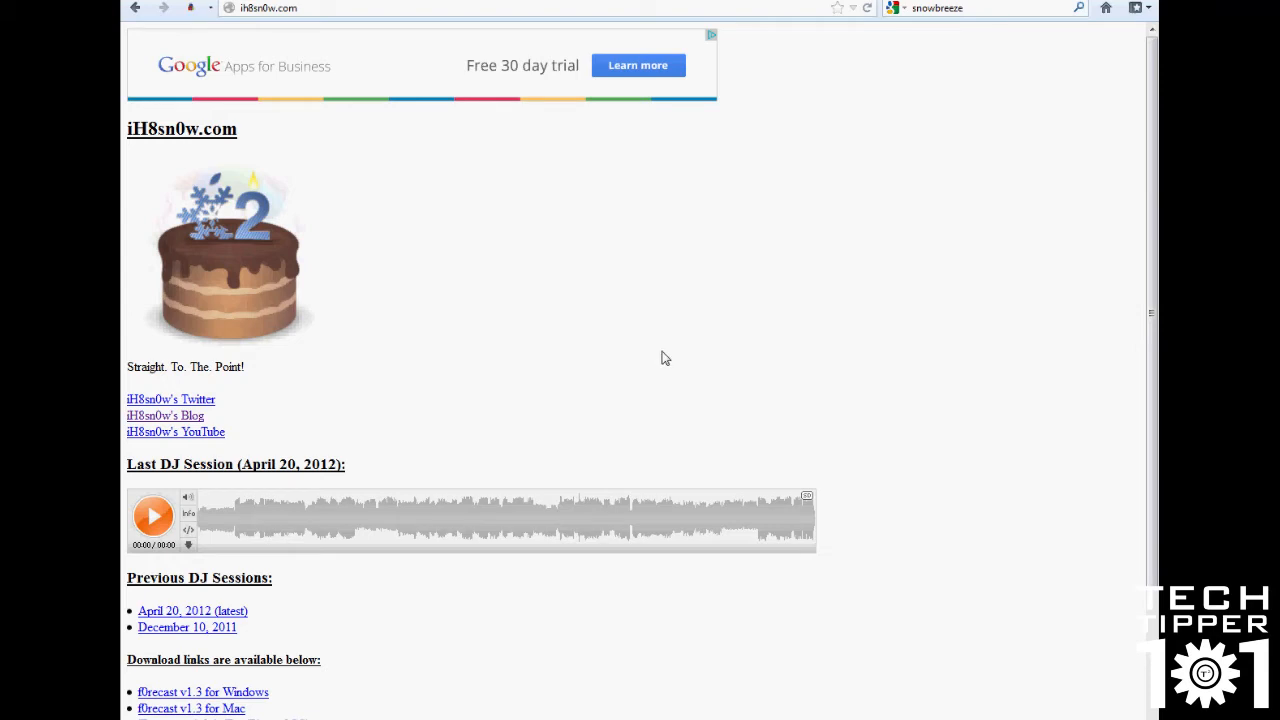
pyautogui.moveTo(600, 332)
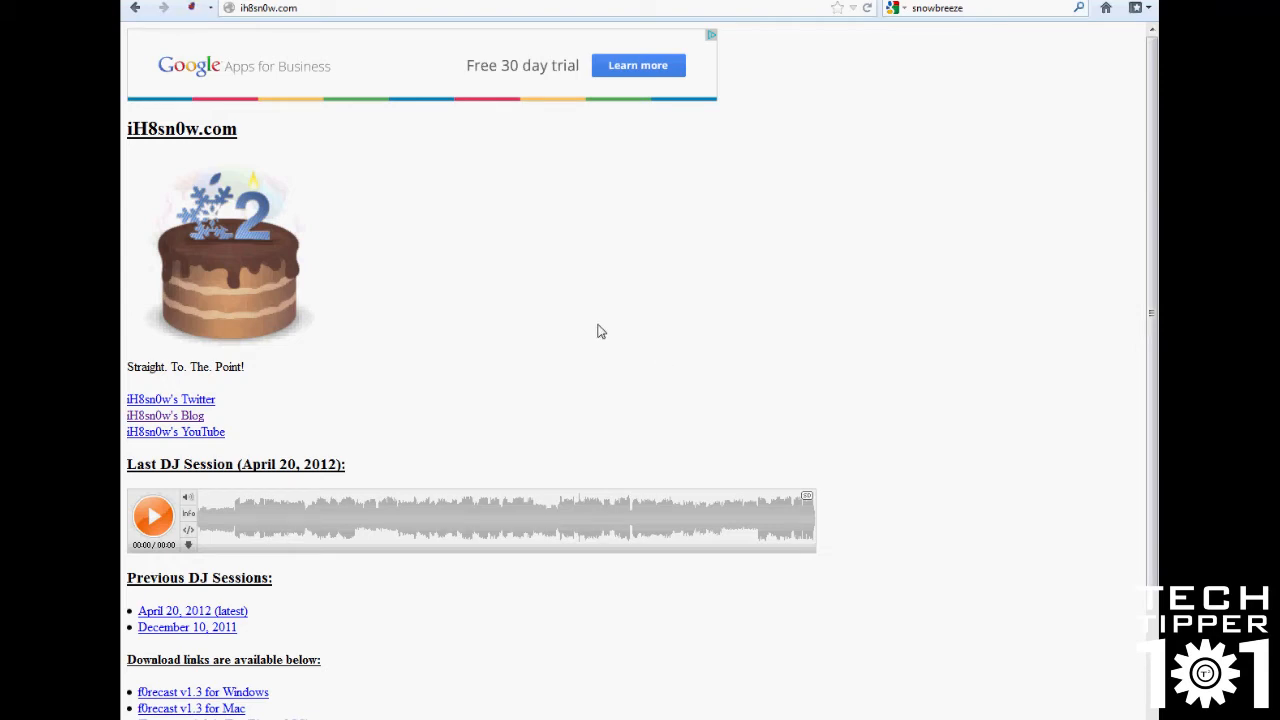
pyautogui.moveTo(596, 328)
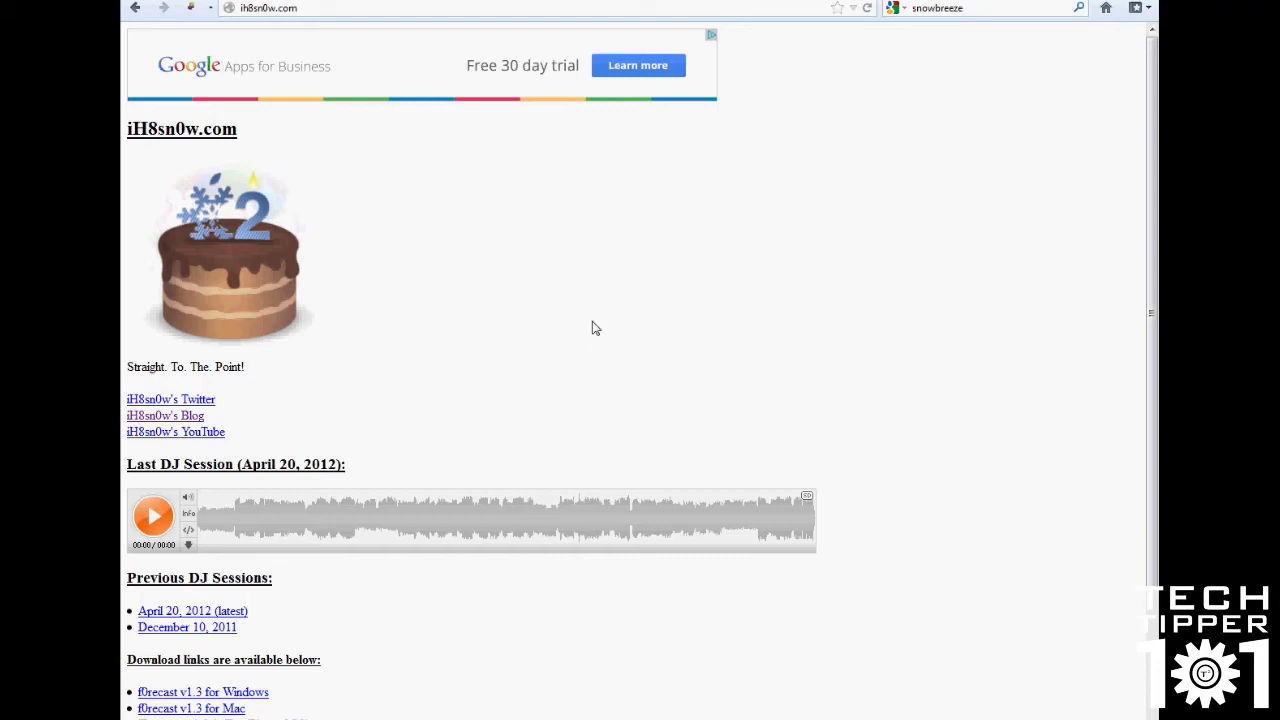
pyautogui.moveTo(490, 164)
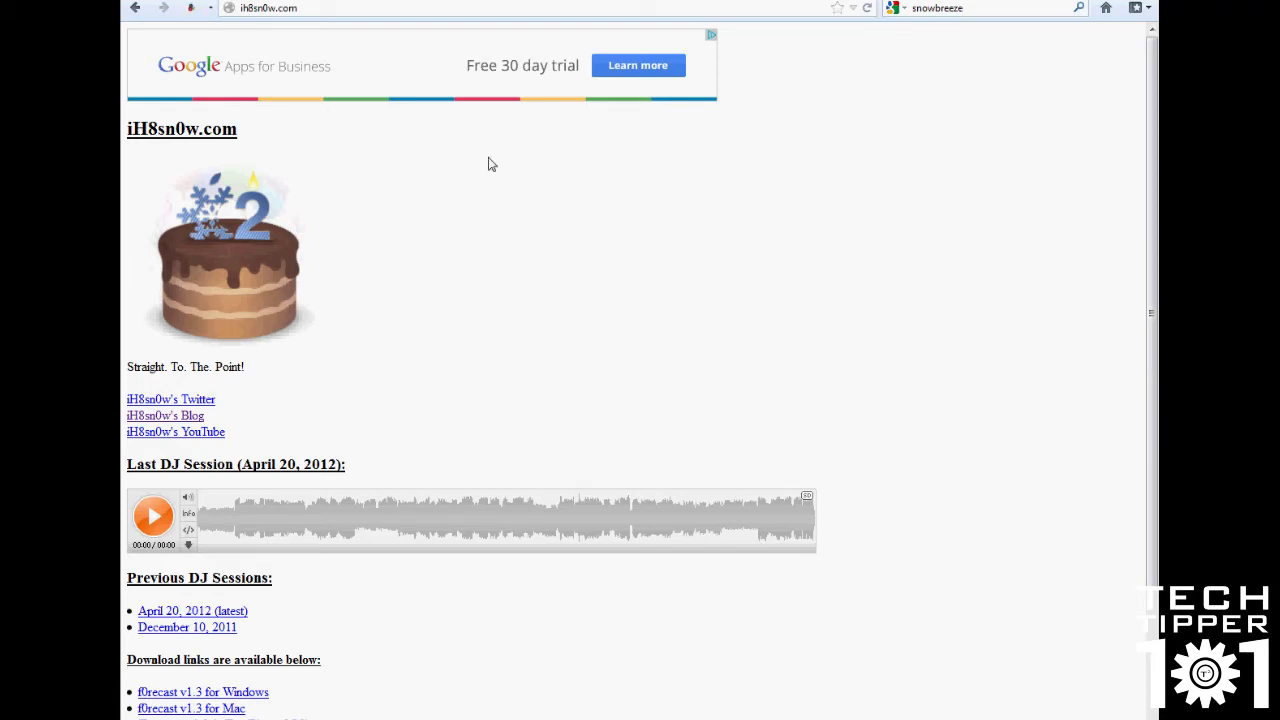
pyautogui.click(268, 8)
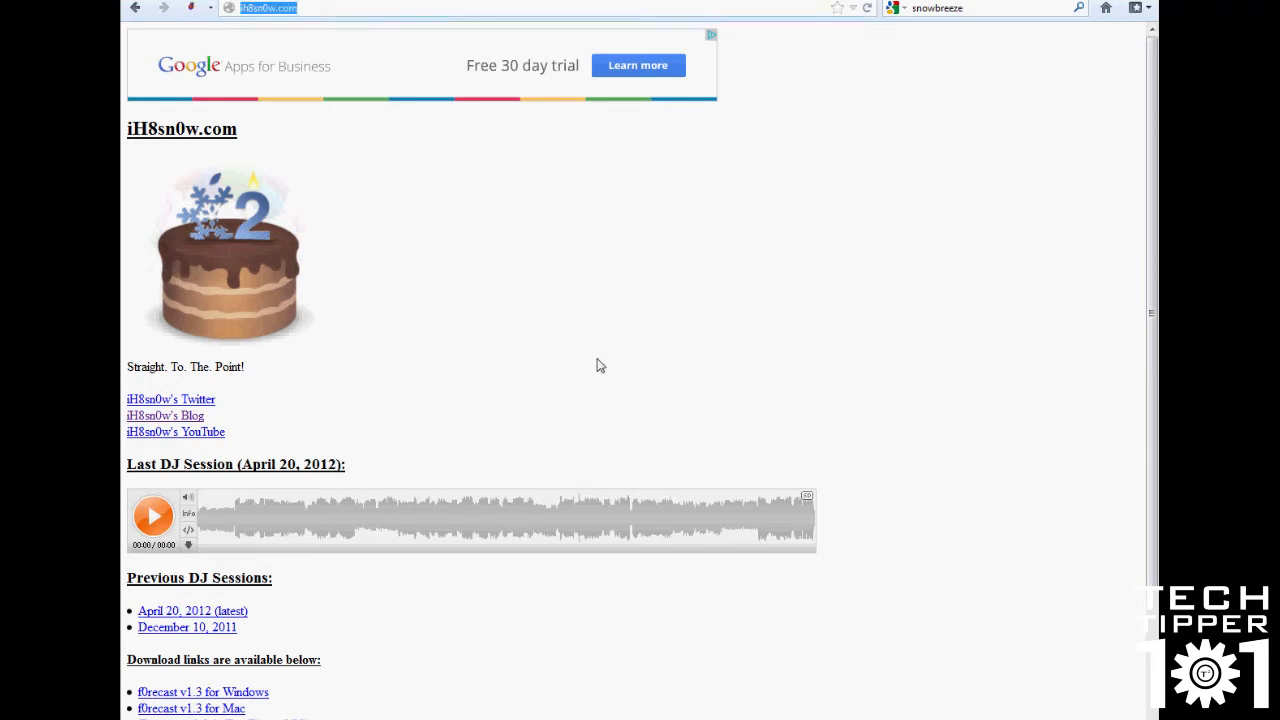
pyautogui.moveTo(396, 220)
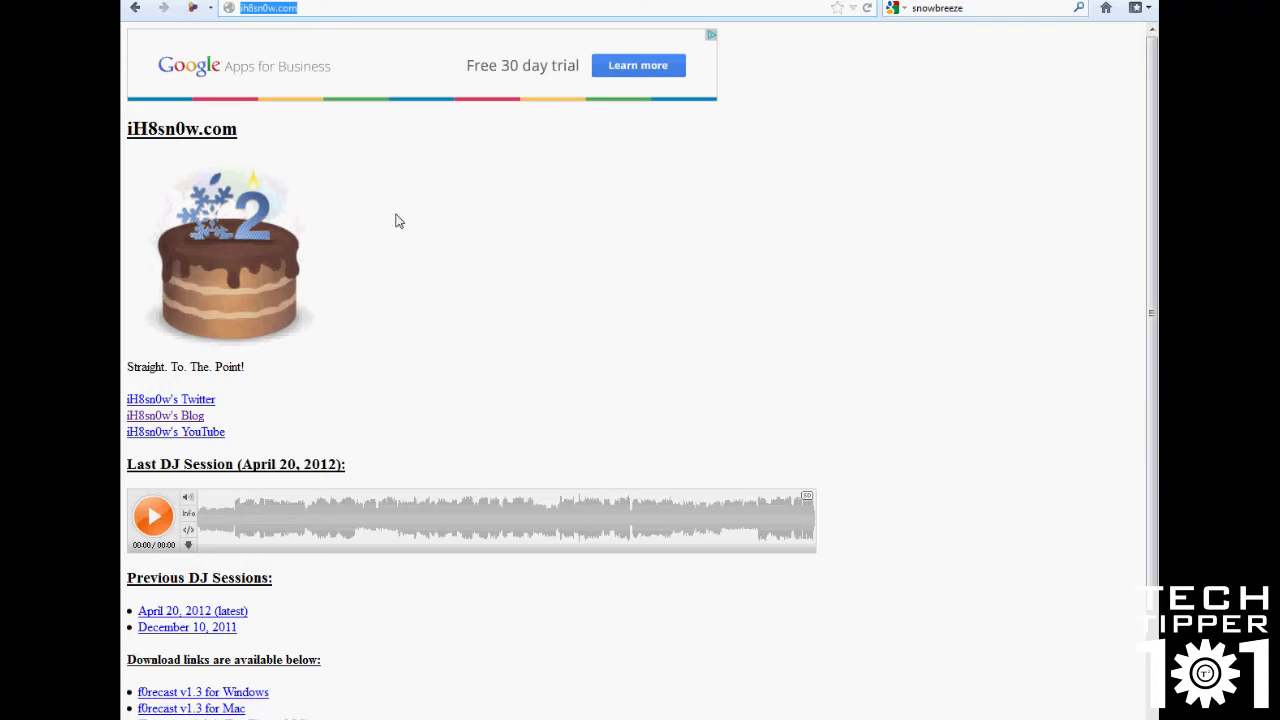
pyautogui.moveTo(518, 352)
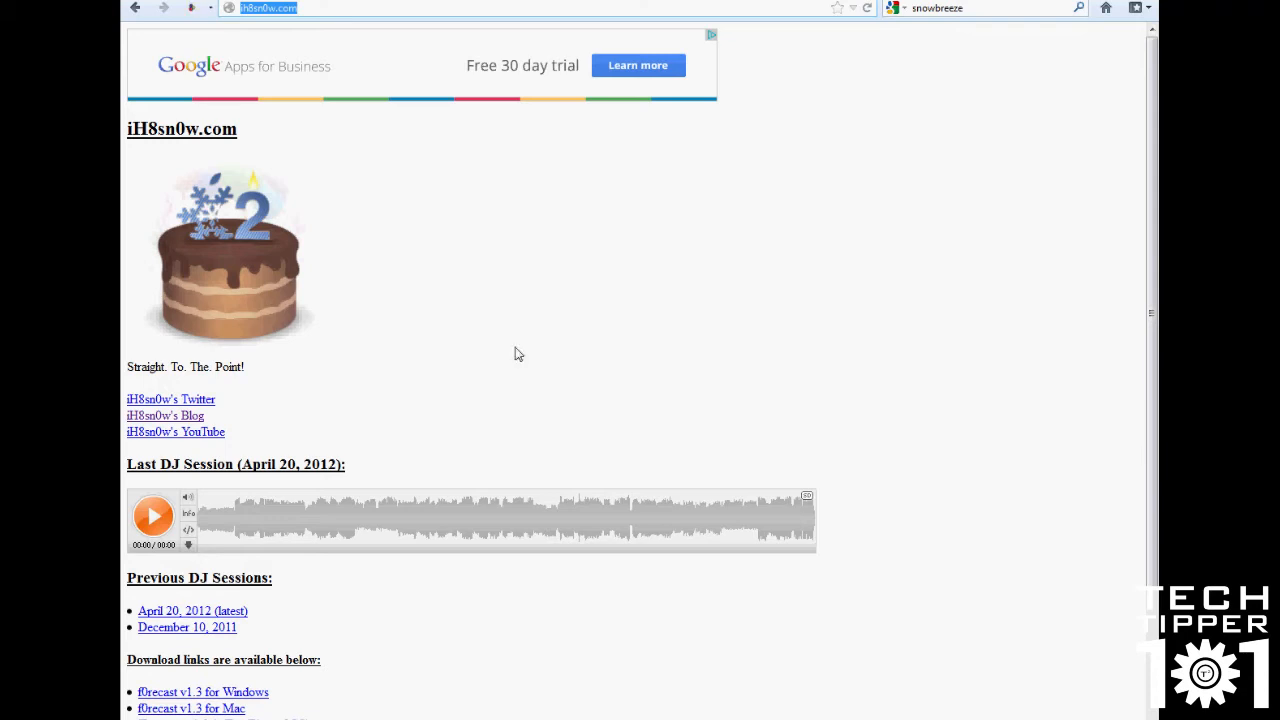
pyautogui.moveTo(472, 464)
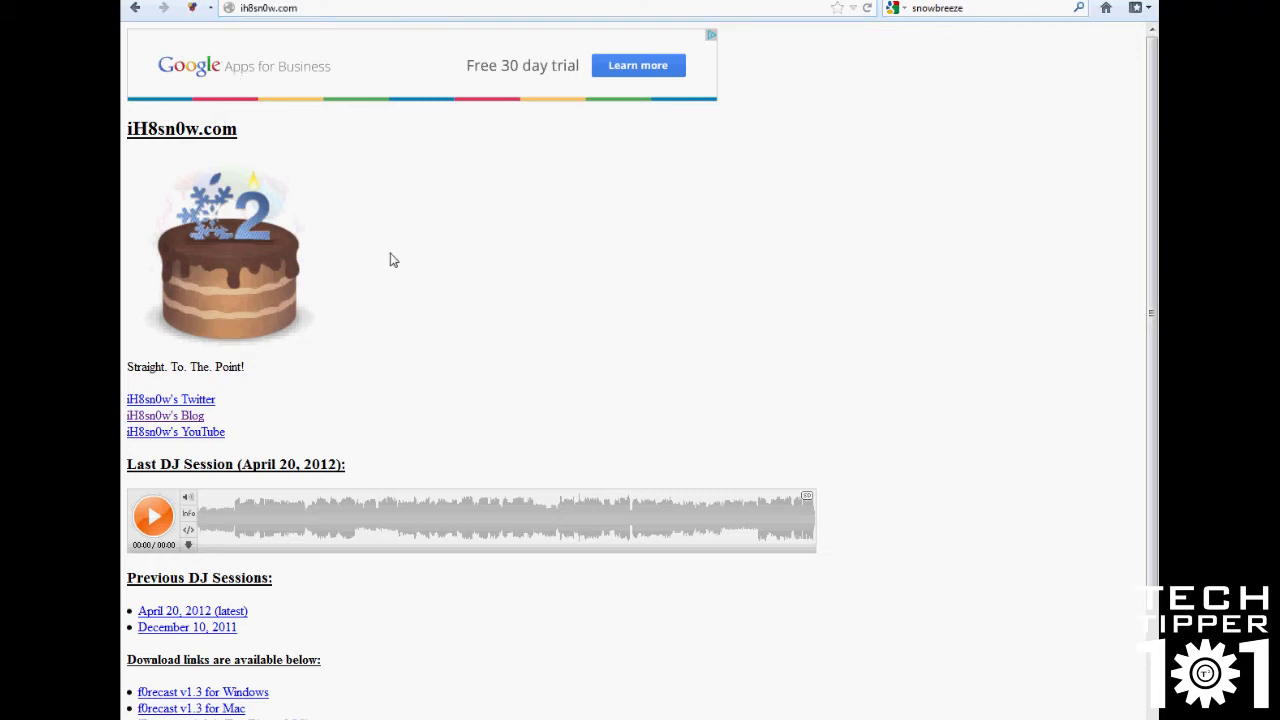
pyautogui.moveTo(352, 360)
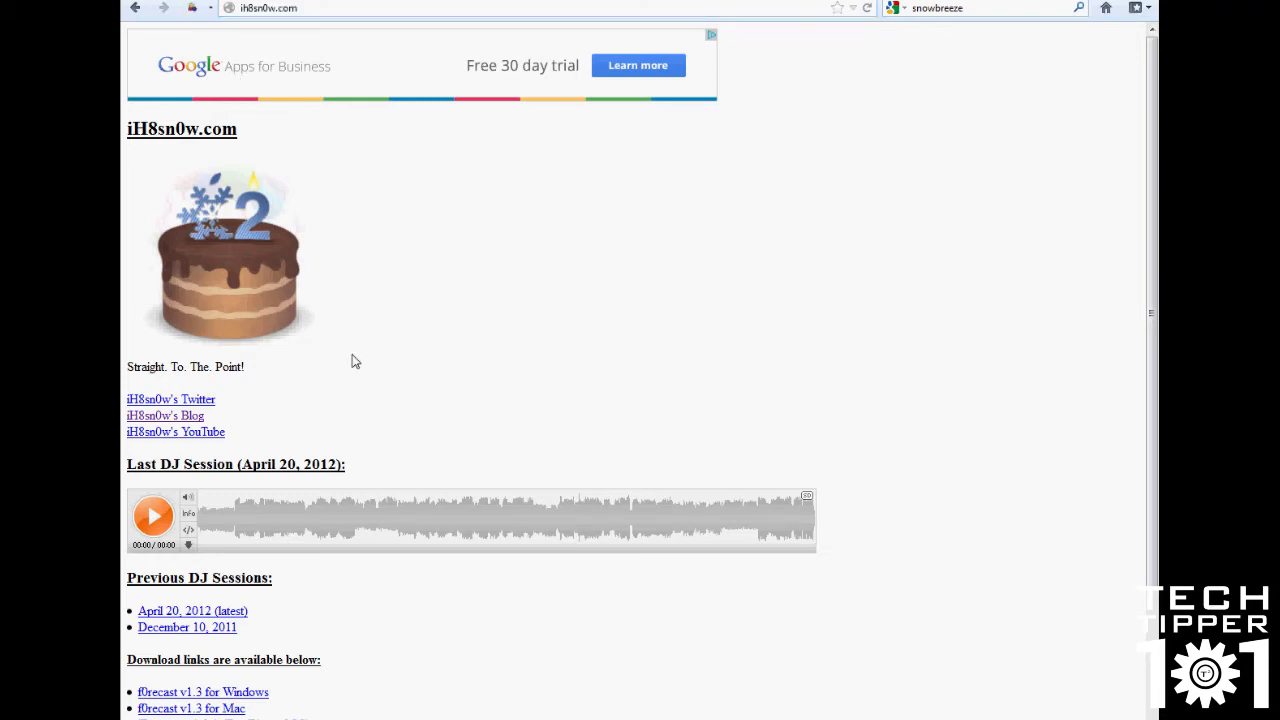
# Step: Scroll down to the download list for sn0wbreeze v2.9.6, iREB, iFaith and other tools
pyautogui.scroll(-3)
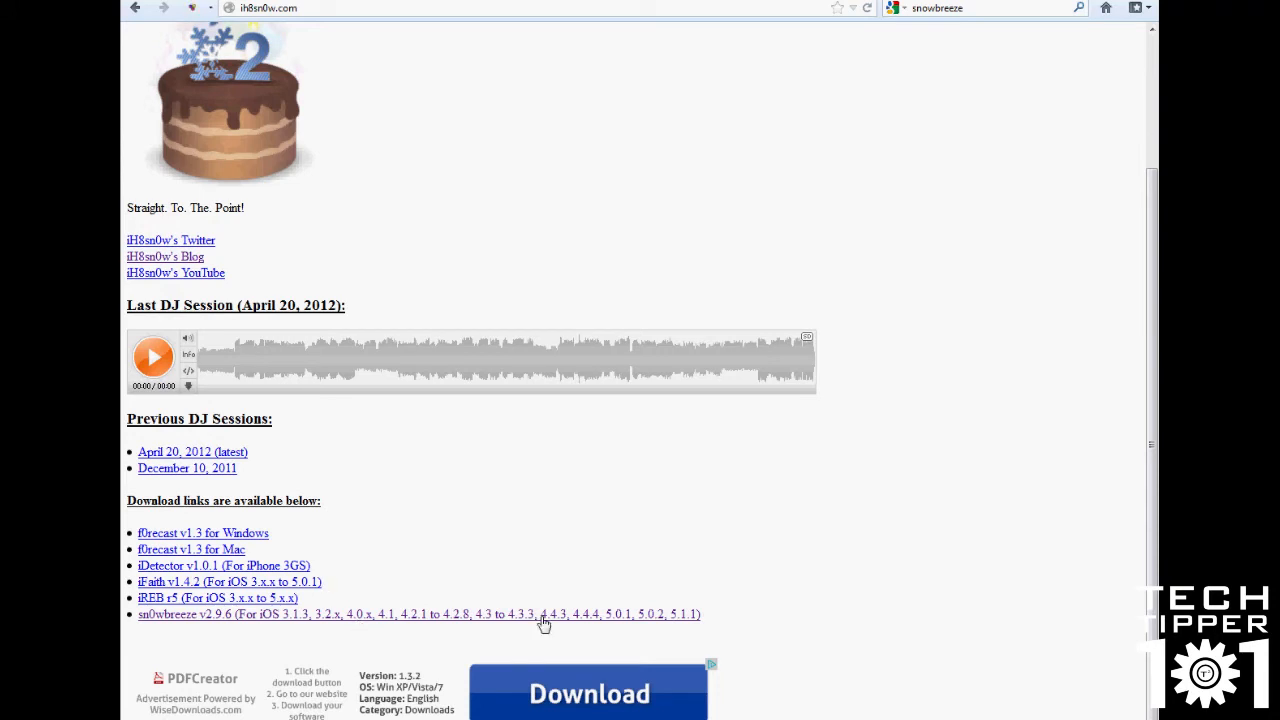
pyautogui.moveTo(220, 630)
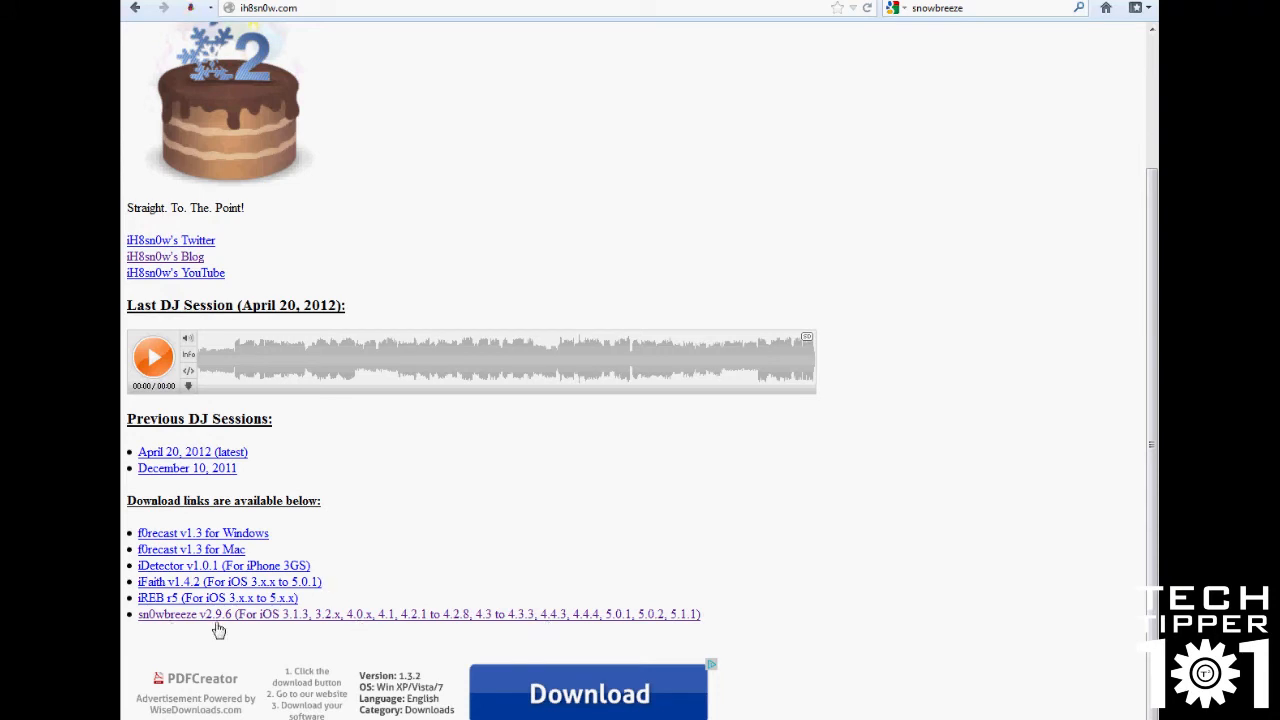
pyautogui.moveTo(560, 632)
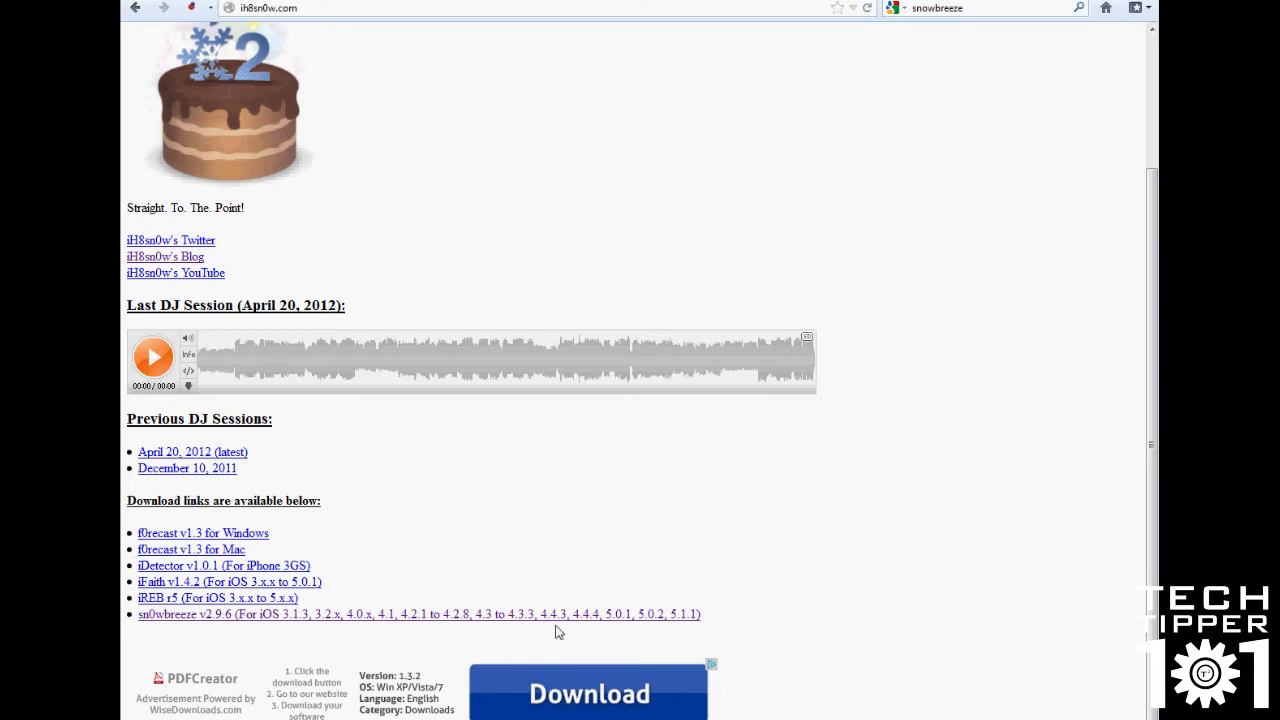
pyautogui.moveTo(500, 630)
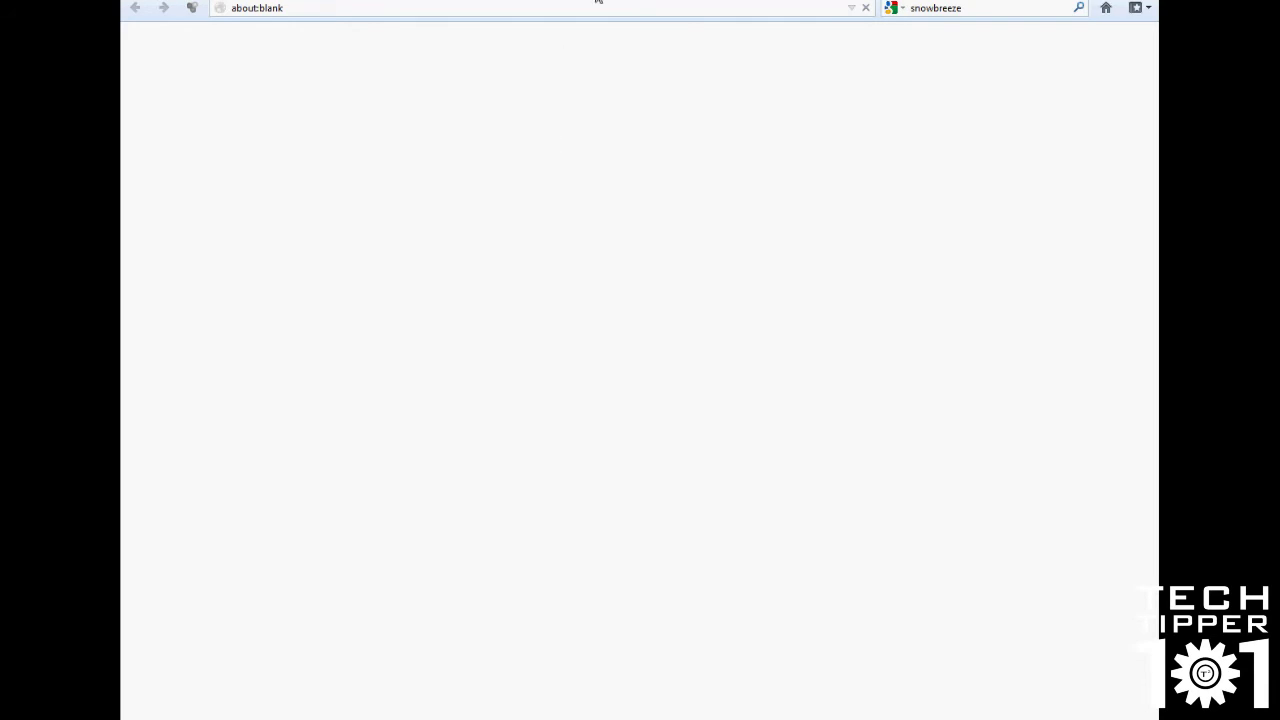
pyautogui.moveTo(598, 8)
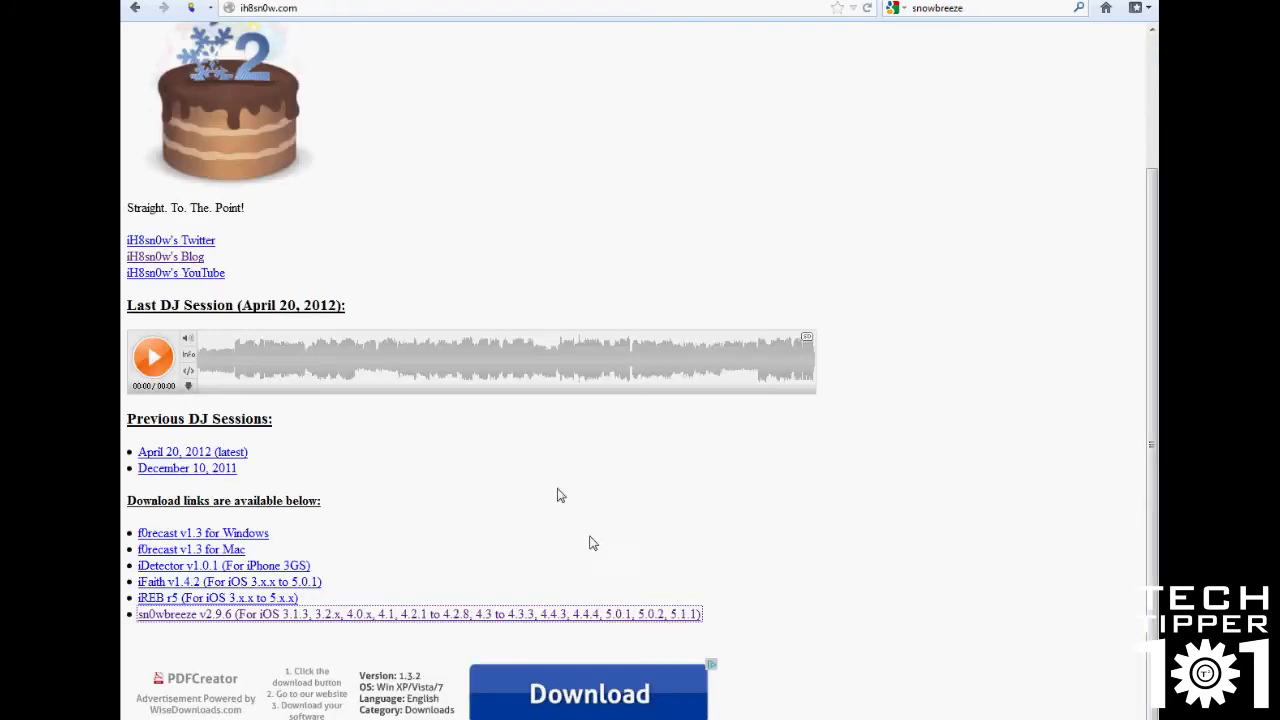
pyautogui.moveTo(588, 570)
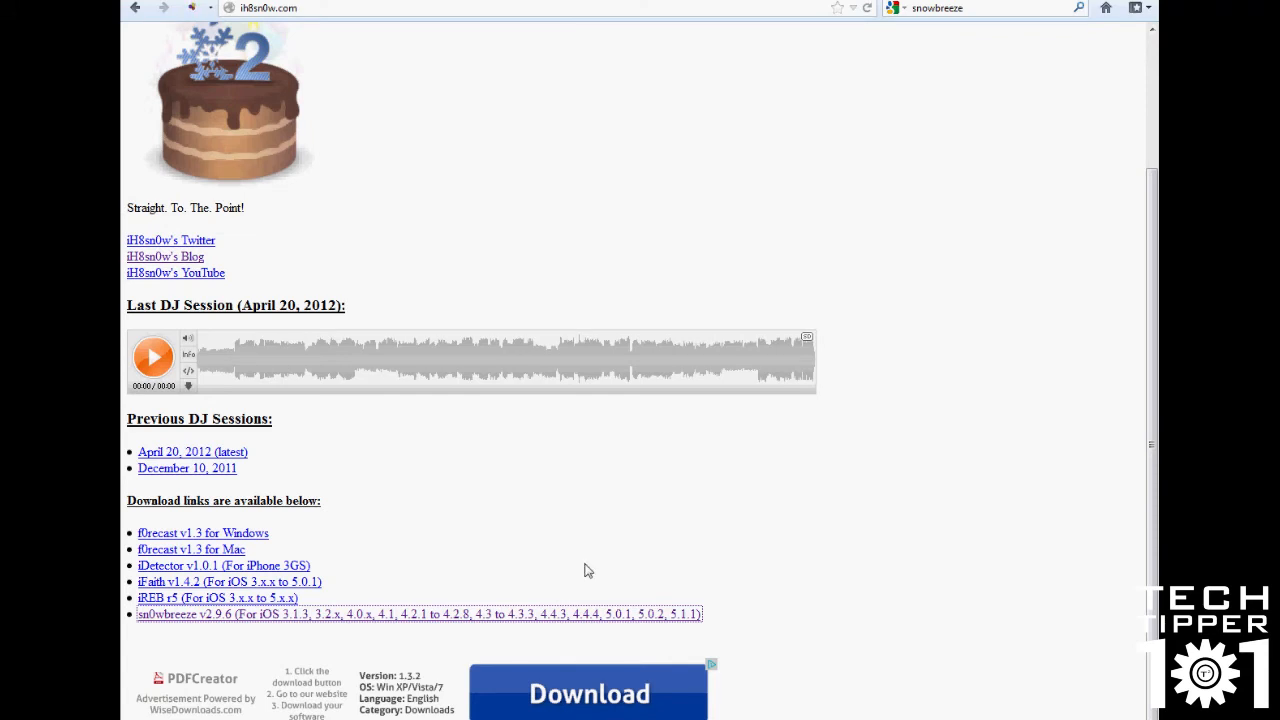
pyautogui.moveTo(172, 662)
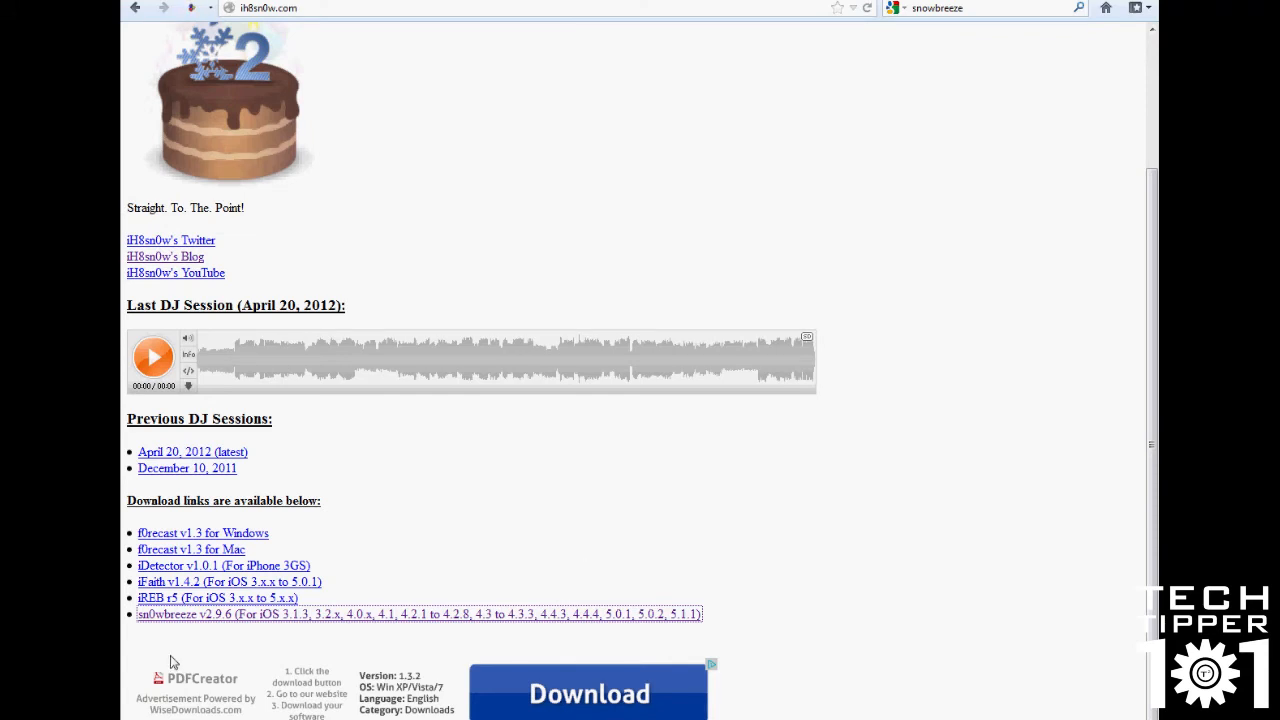
pyautogui.moveTo(180, 620)
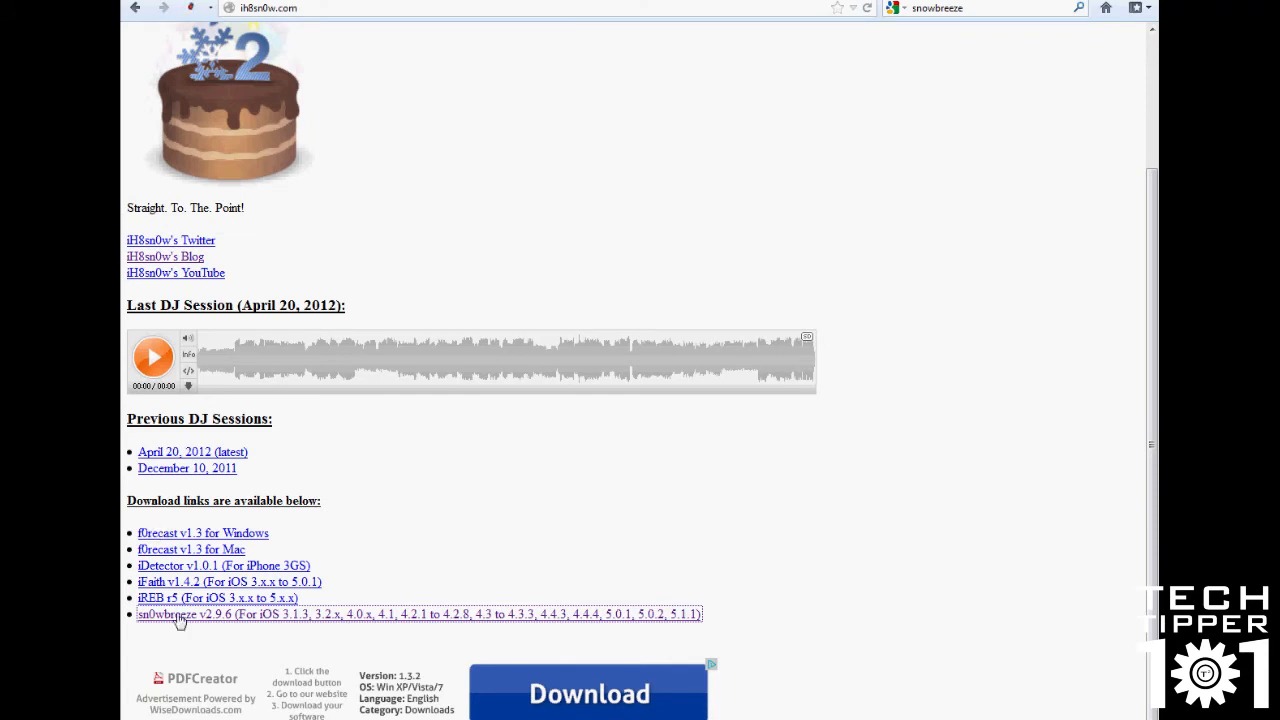
pyautogui.moveTo(244, 540)
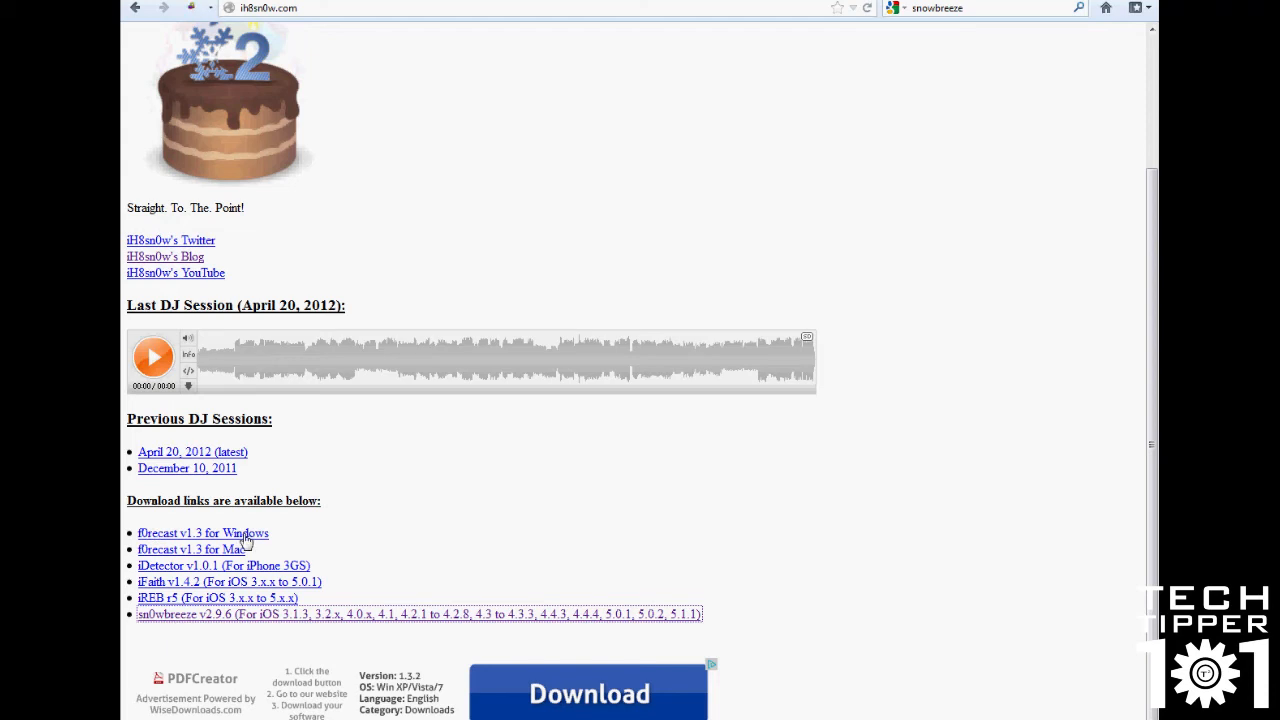
pyautogui.moveTo(330, 548)
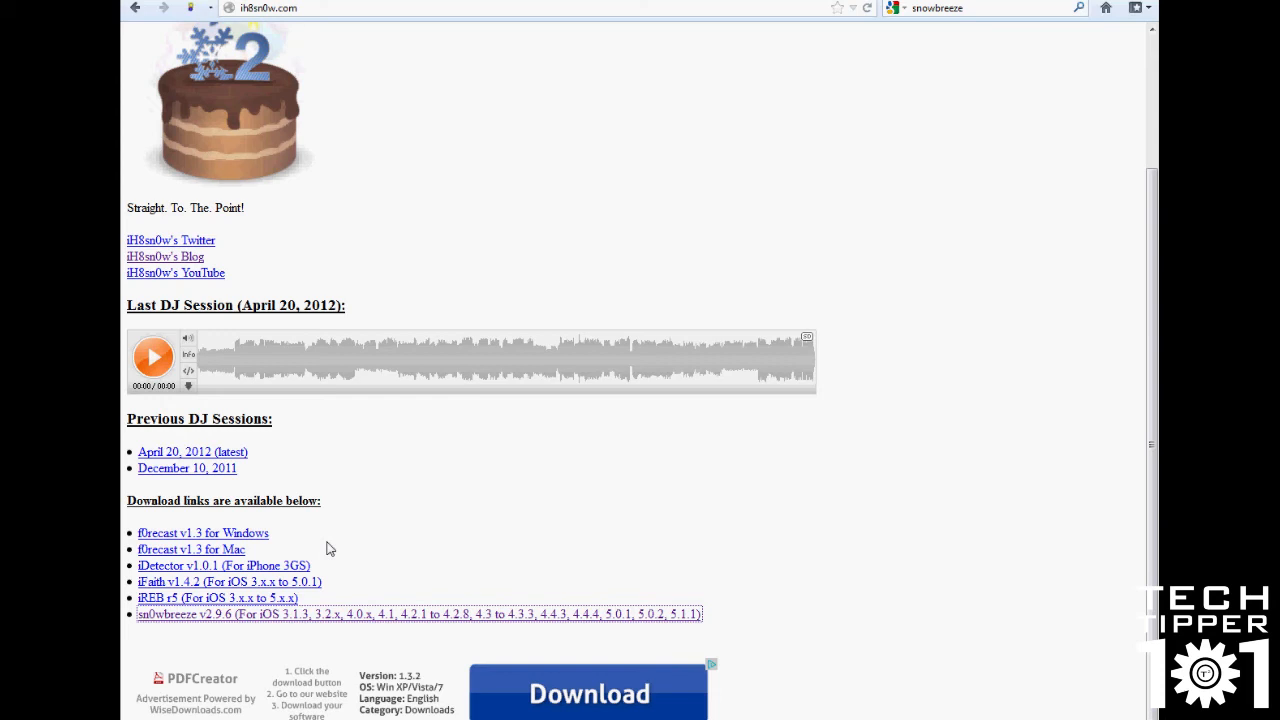
pyautogui.moveTo(324, 584)
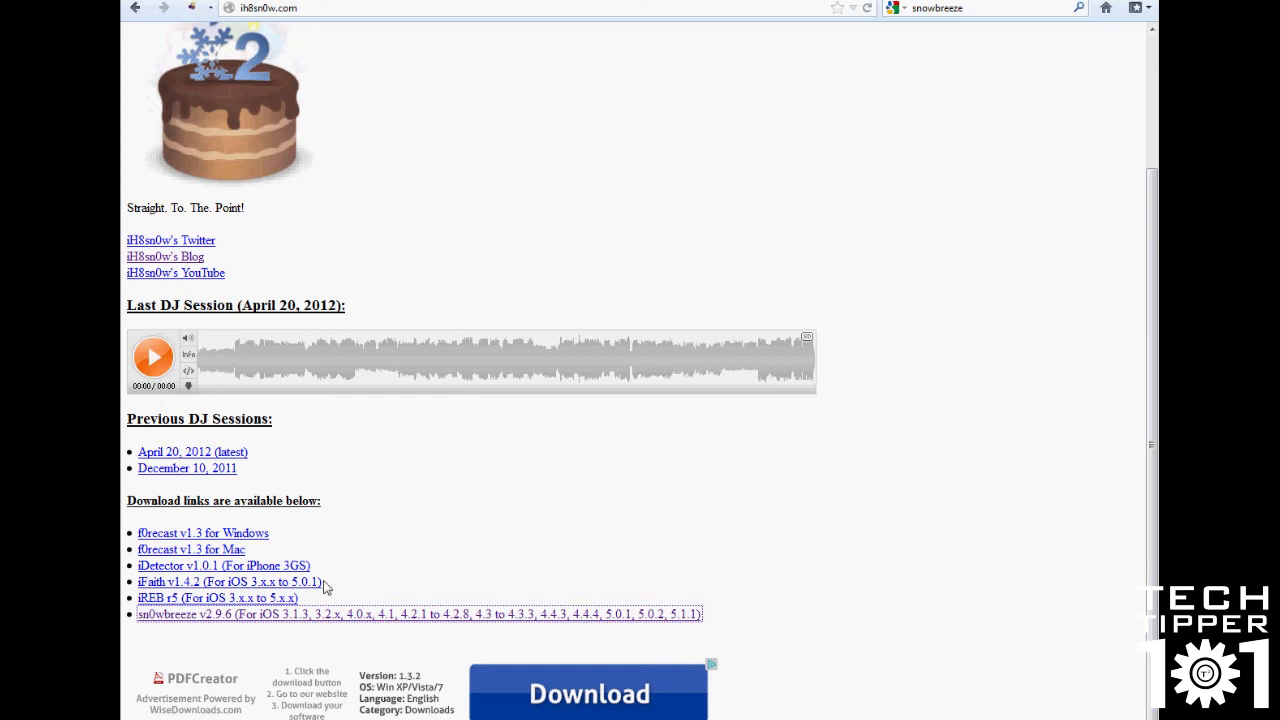
pyautogui.moveTo(316, 596)
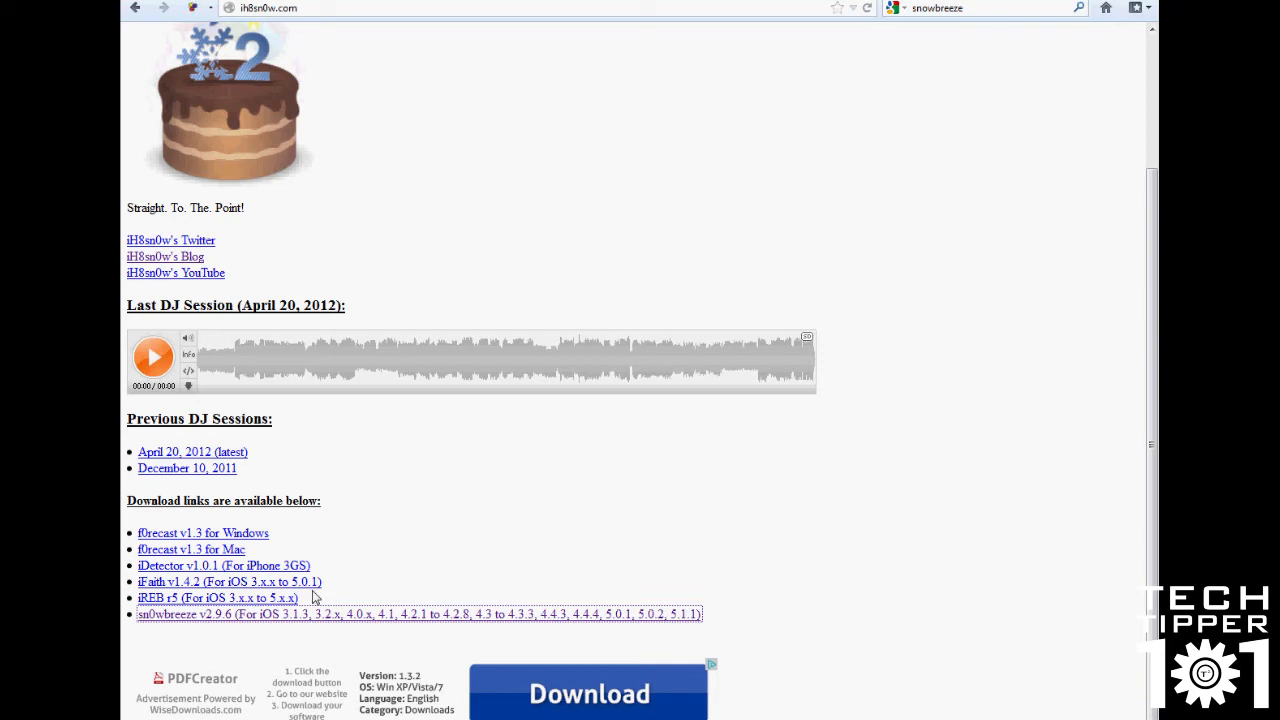
pyautogui.moveTo(532, 508)
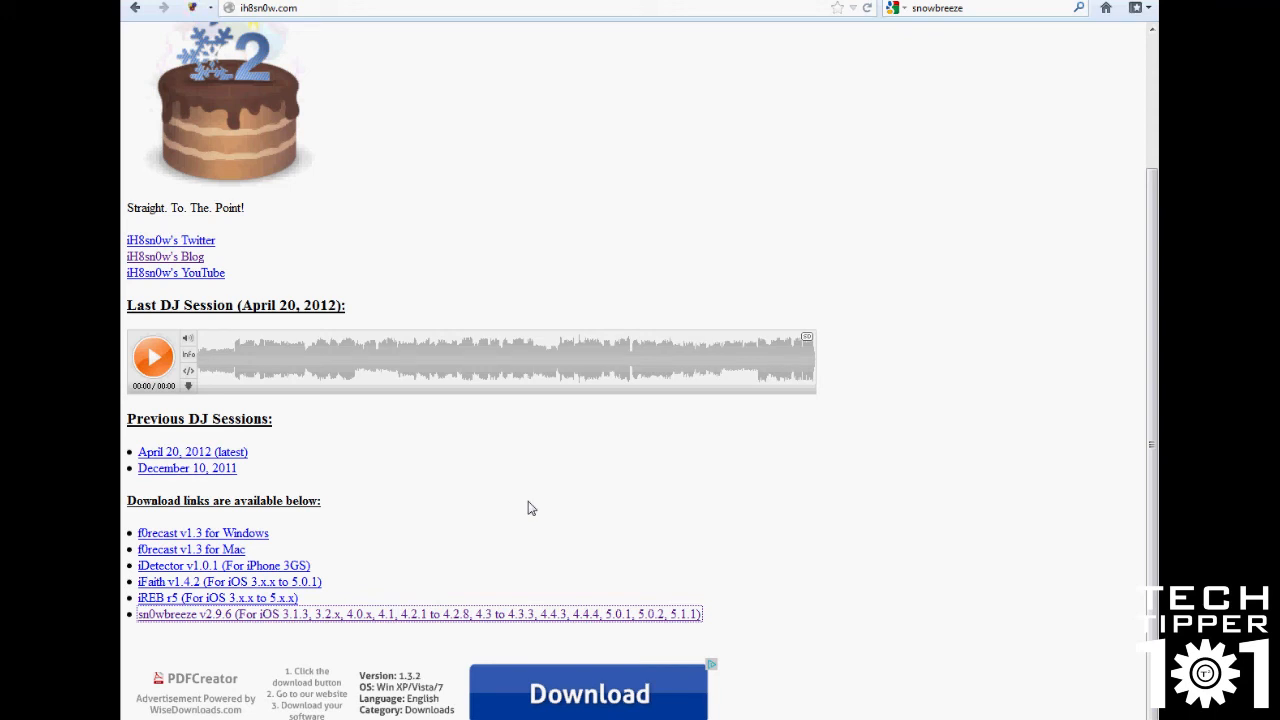
pyautogui.scroll(3)
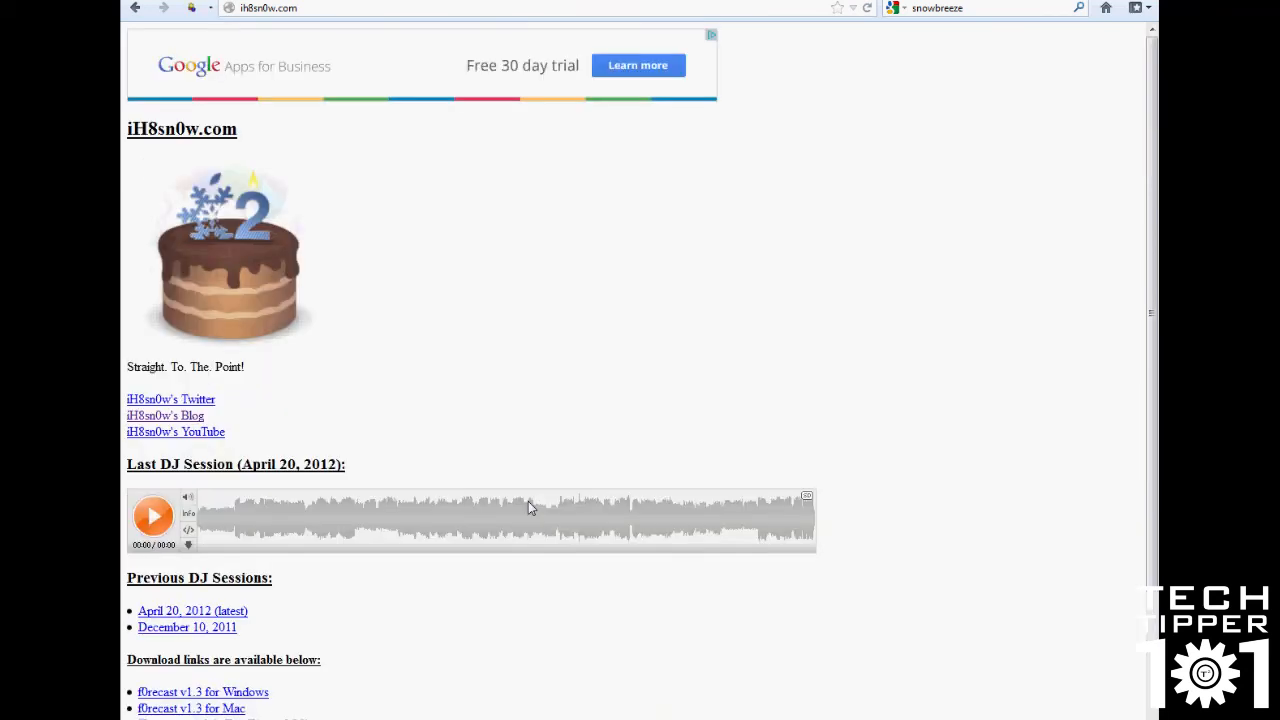
pyautogui.scroll(-3)
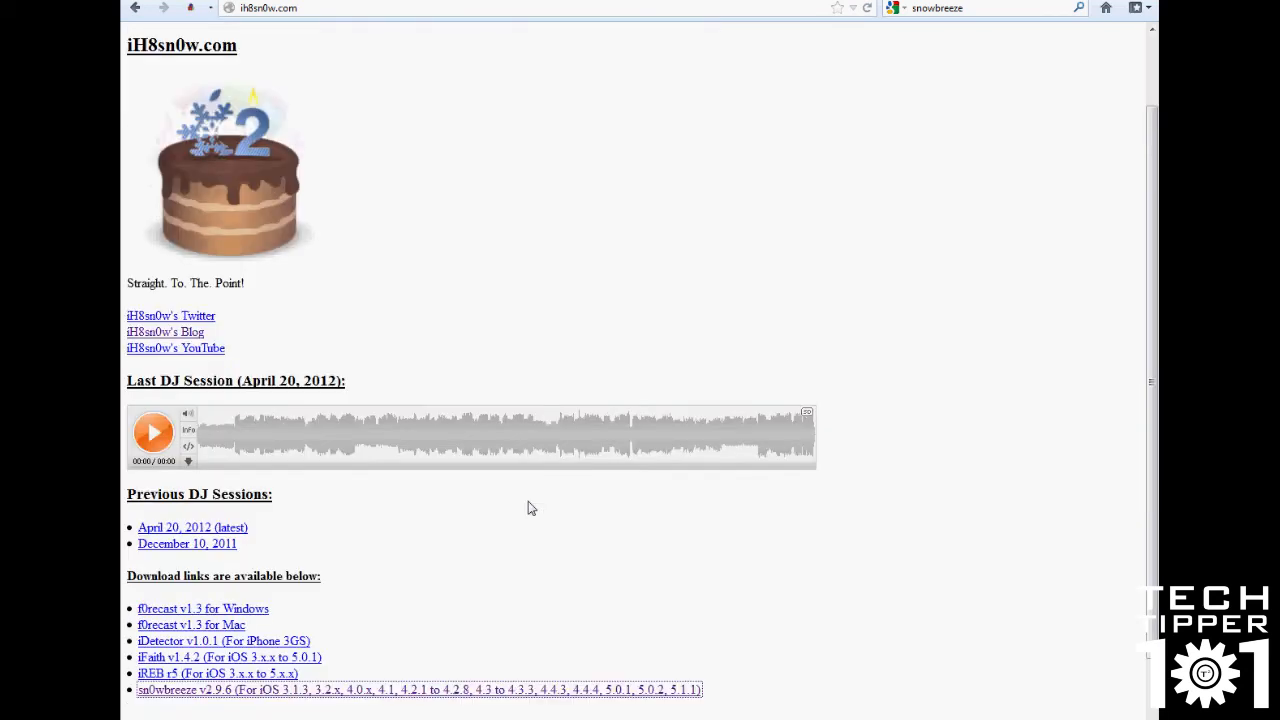
pyautogui.scroll(-3)
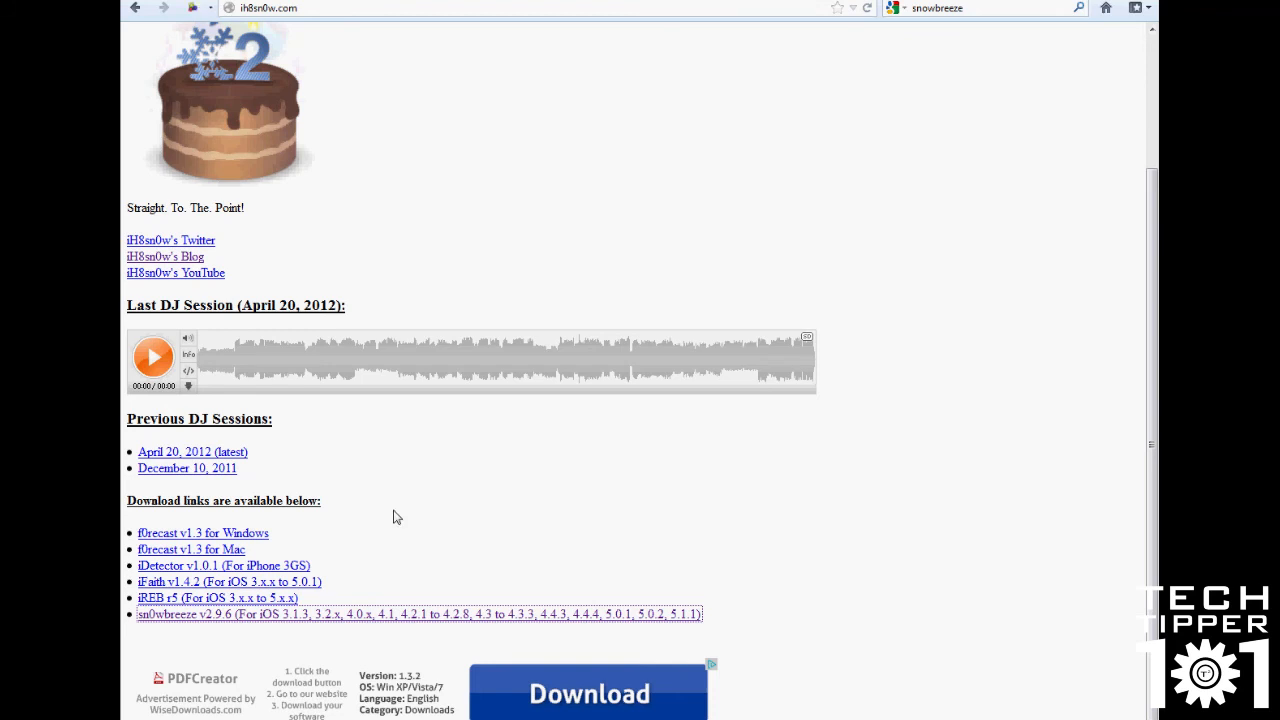
pyautogui.scroll(3)
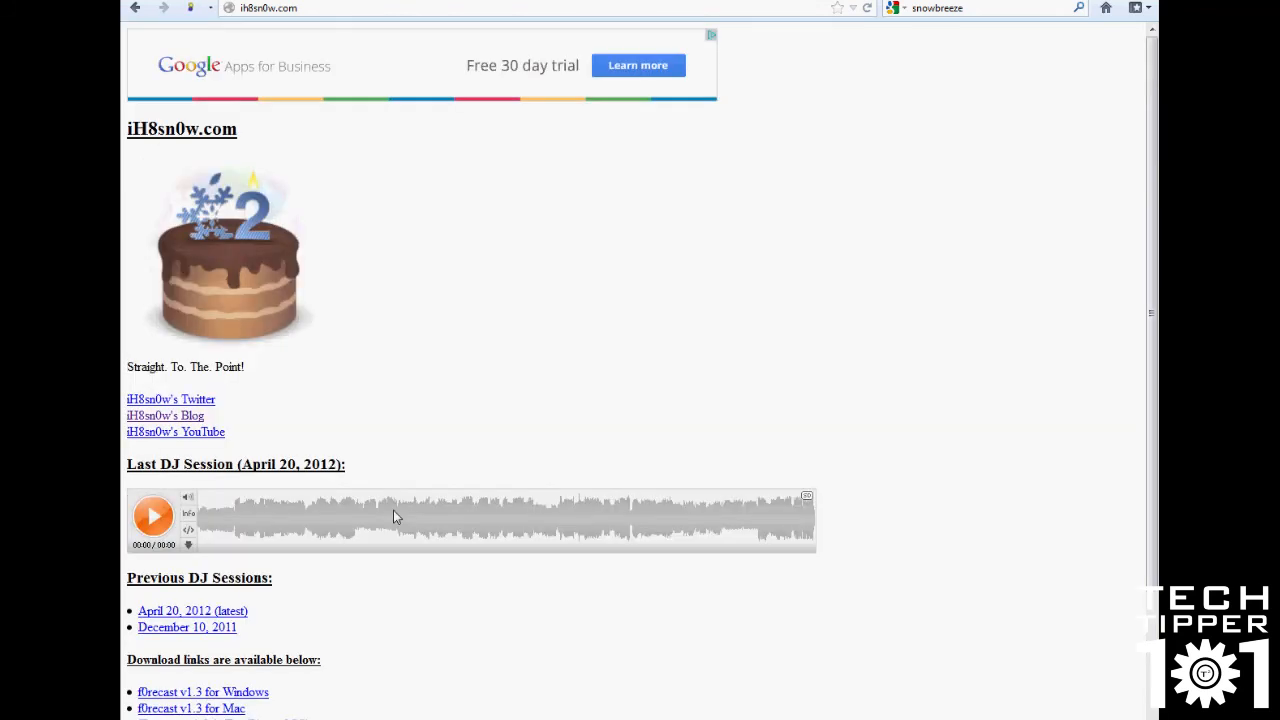
pyautogui.scroll(-3)
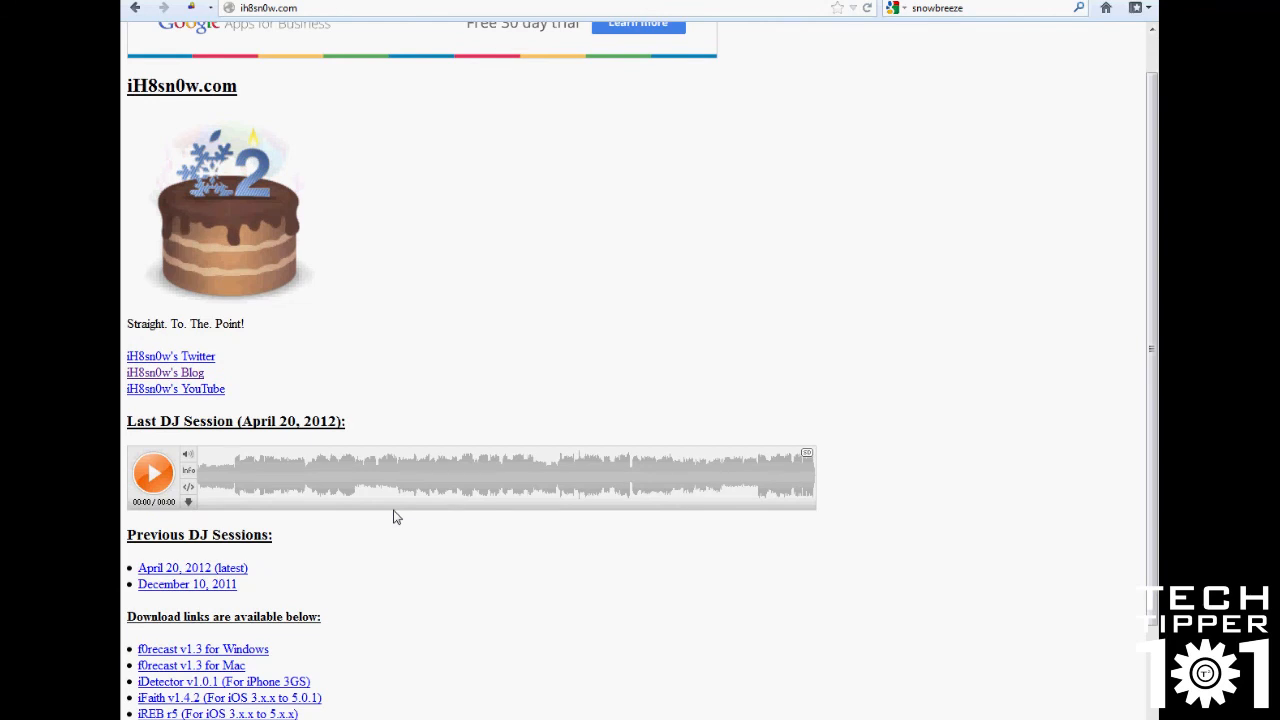
pyautogui.scroll(-3)
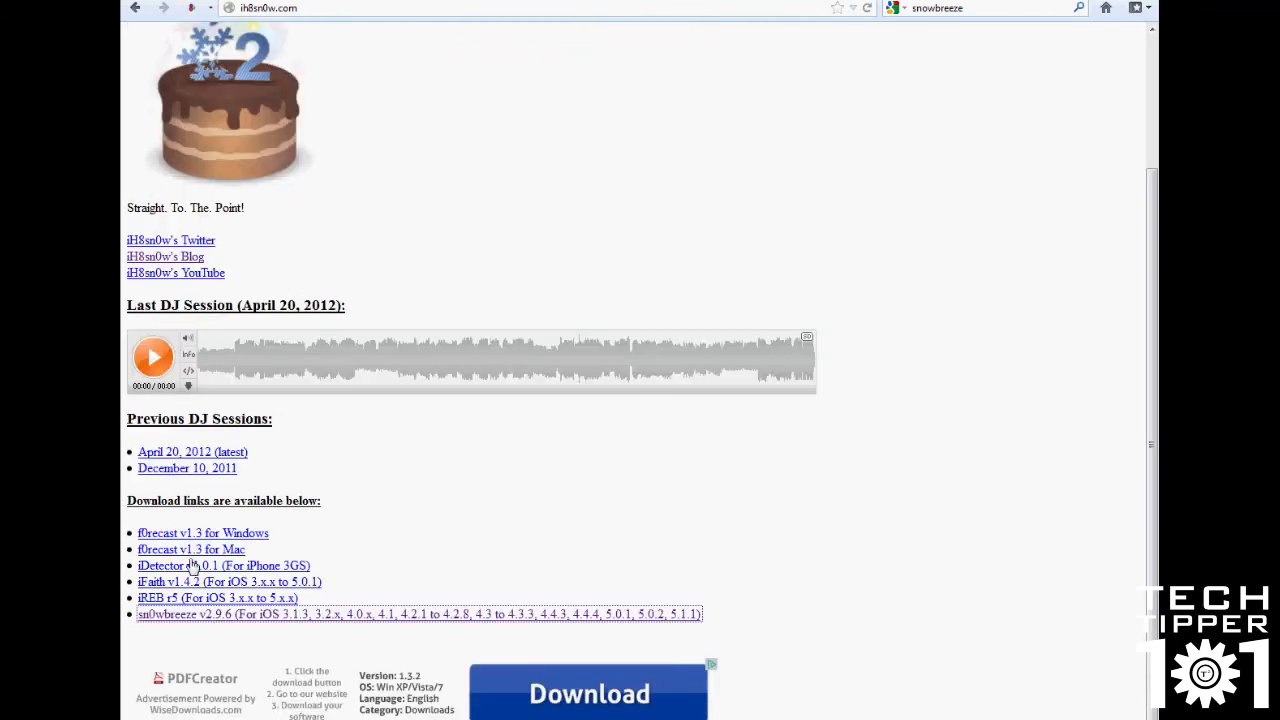
pyautogui.moveTo(400, 558)
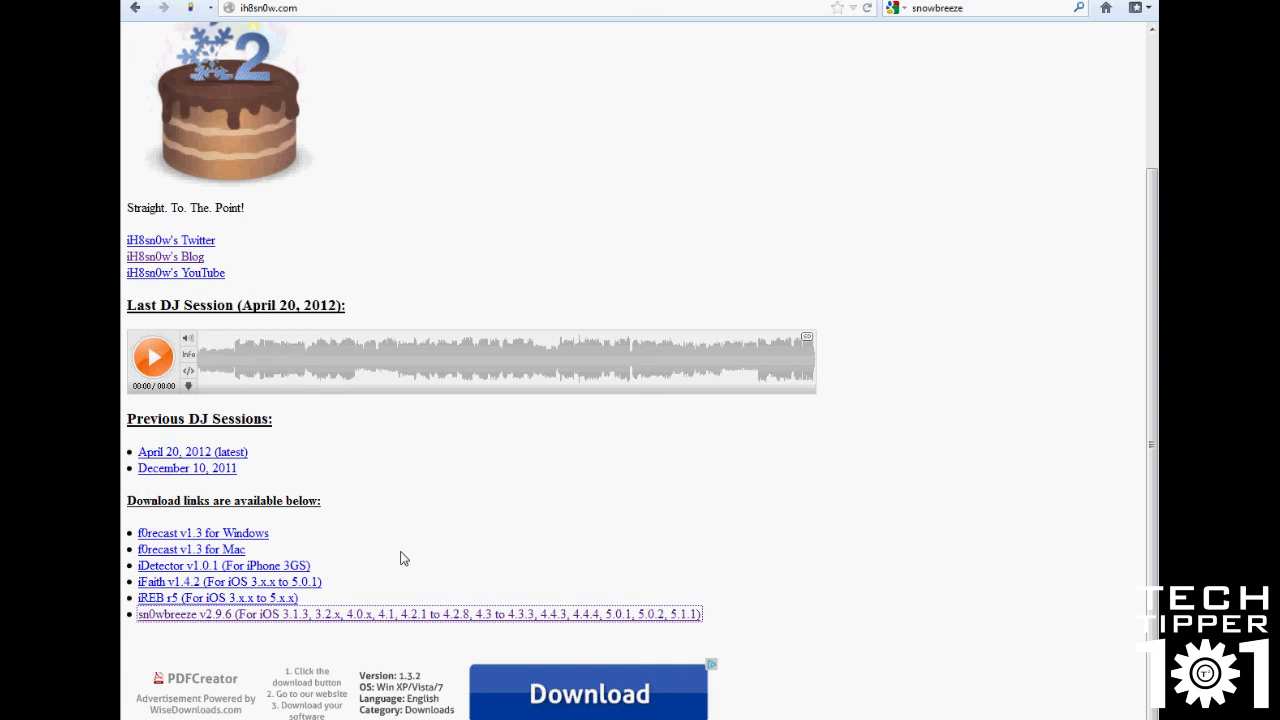
pyautogui.moveTo(444, 572)
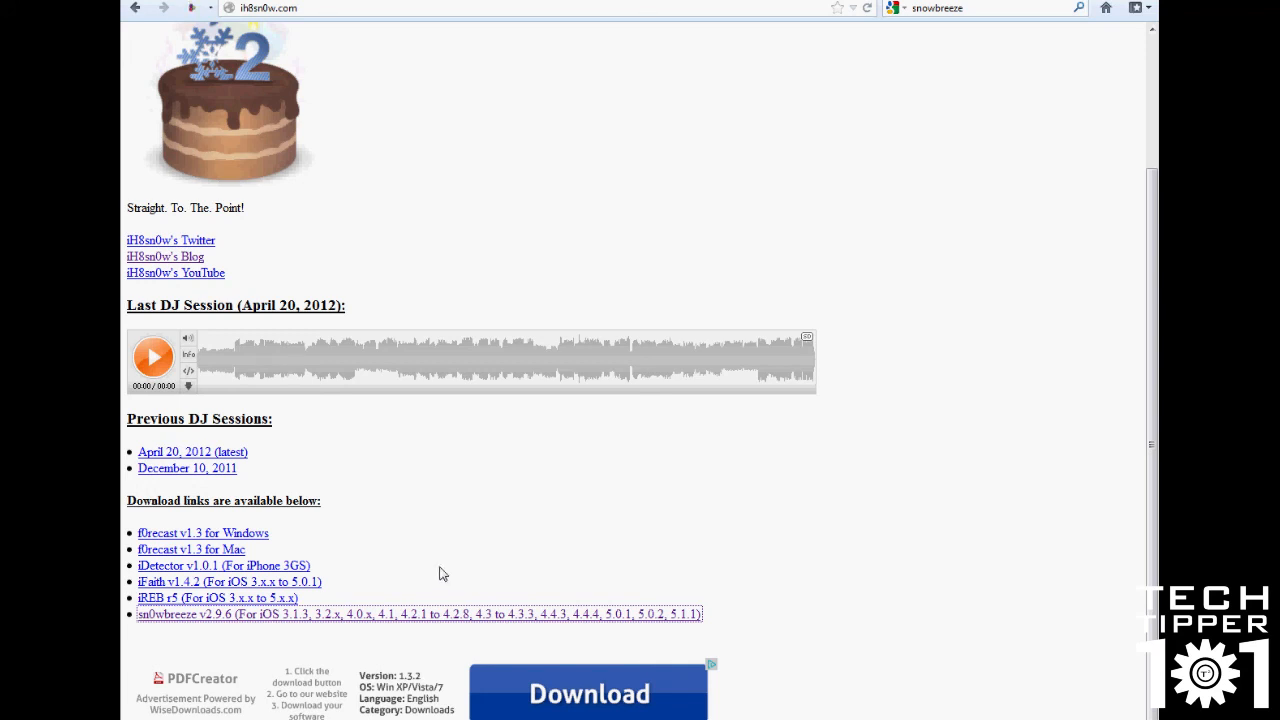